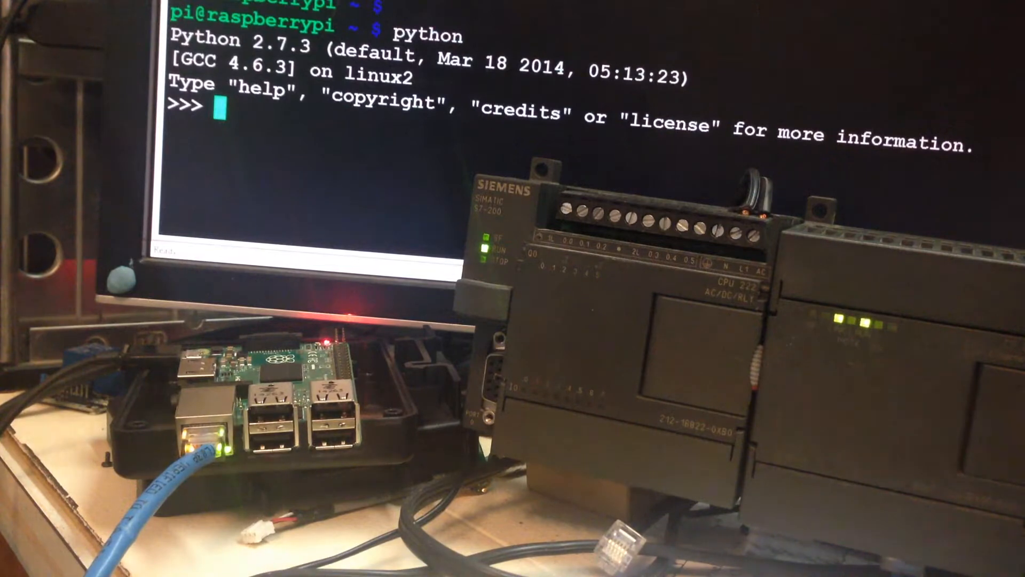
Step: Run 'import S7200 as p' in the Python shell
{"action": "type", "text": "import"}
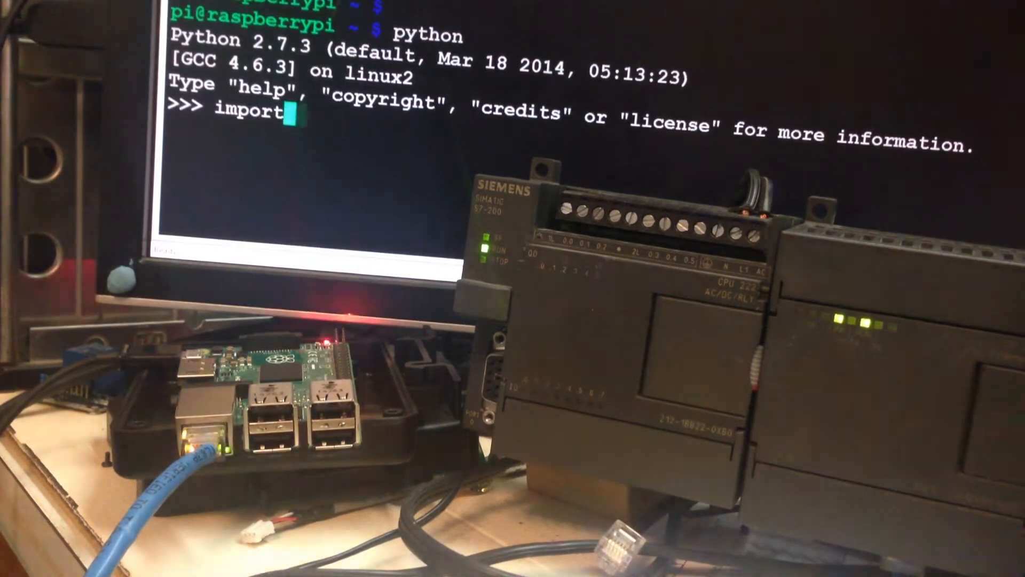
{"action": "type", "text": "S7"}
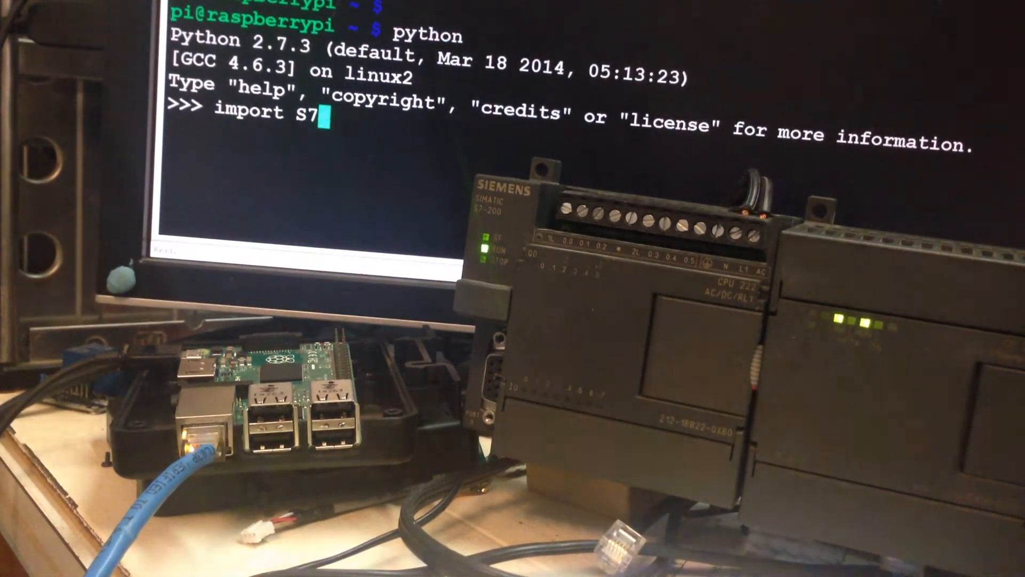
{"action": "type", "text": "200 as"}
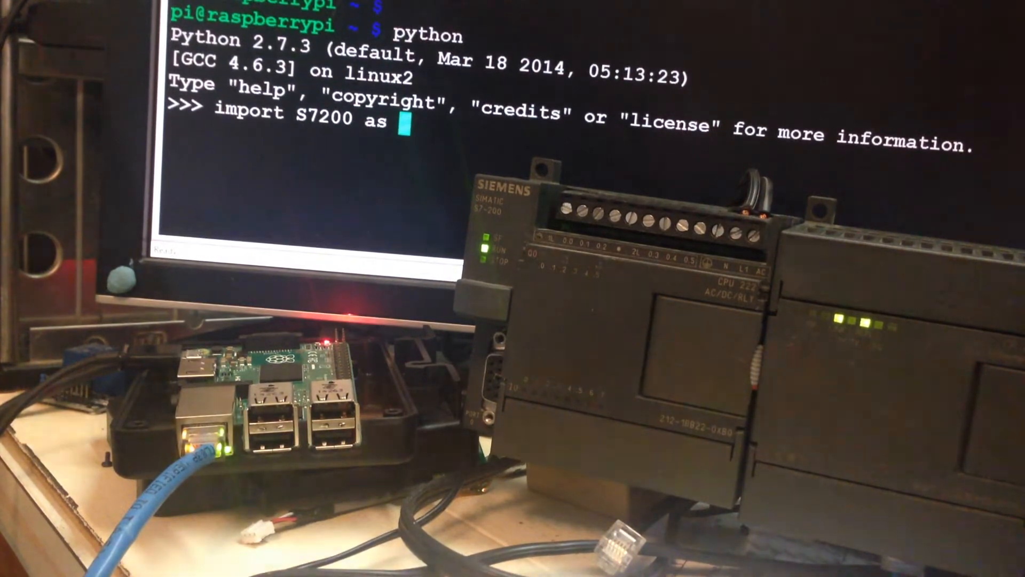
{"action": "type", "text": "p"}
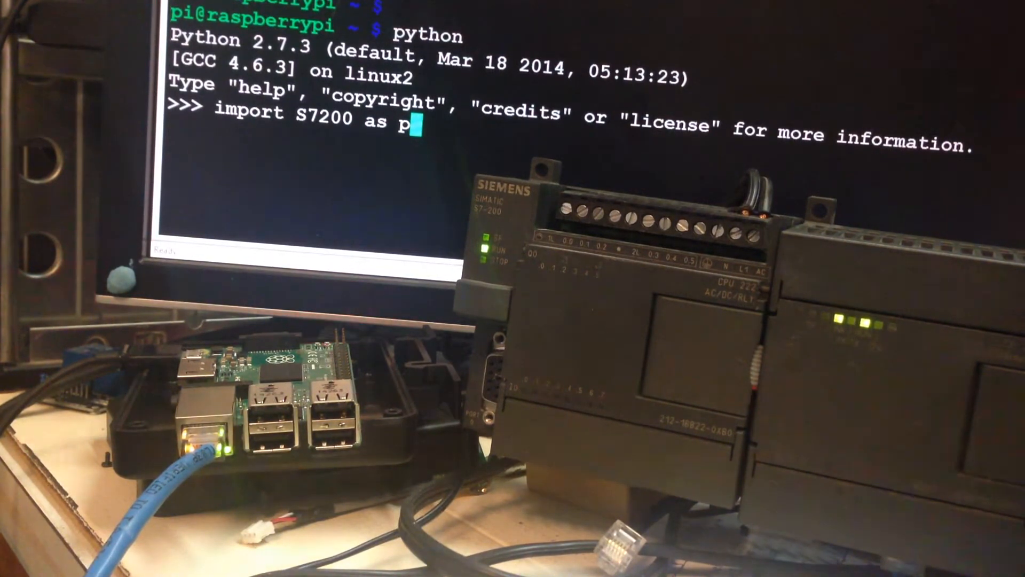
{"action": "key", "text": "Return"}
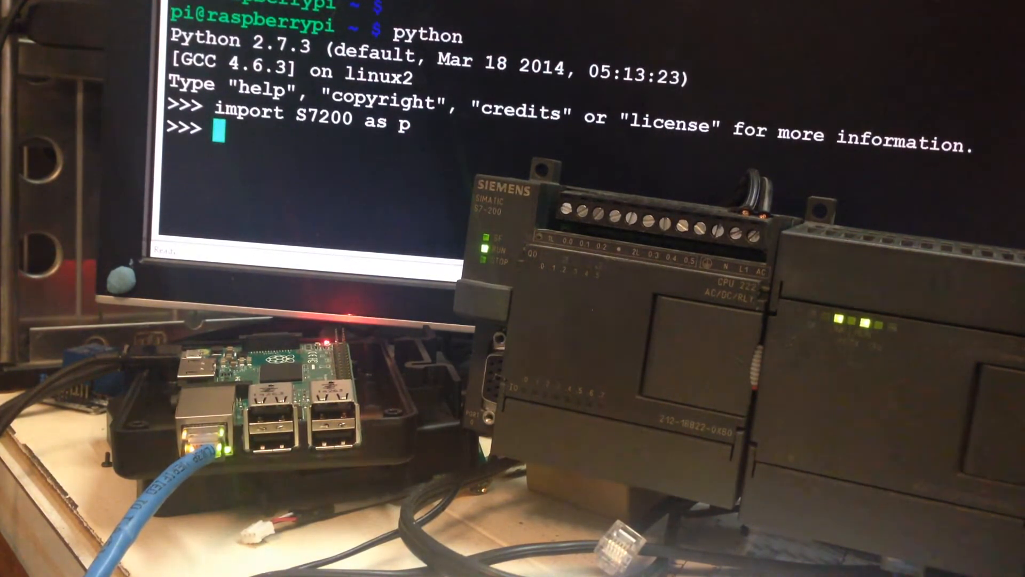
Step: Type plc = p.S7_200('10.10.55.250, correcting the S&_200 typo
{"action": "type", "text": "plc = p."}
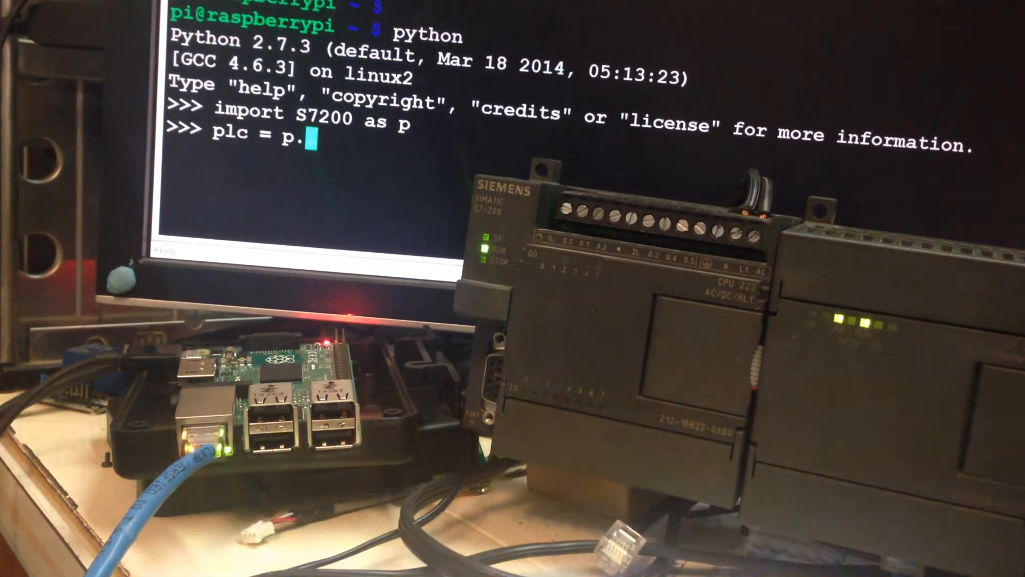
{"action": "type", "text": "S&_20"}
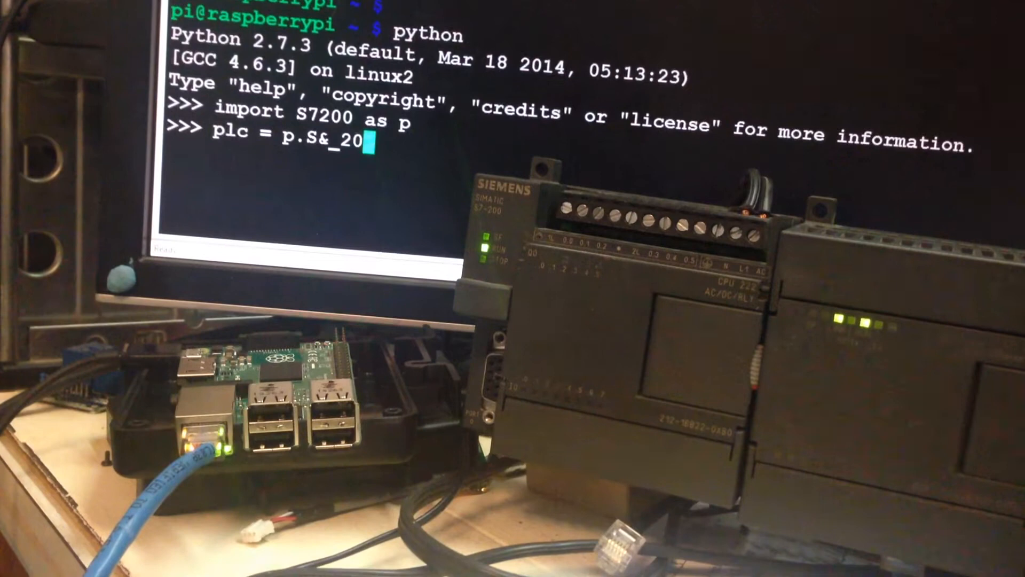
{"action": "type", "text": "0"}
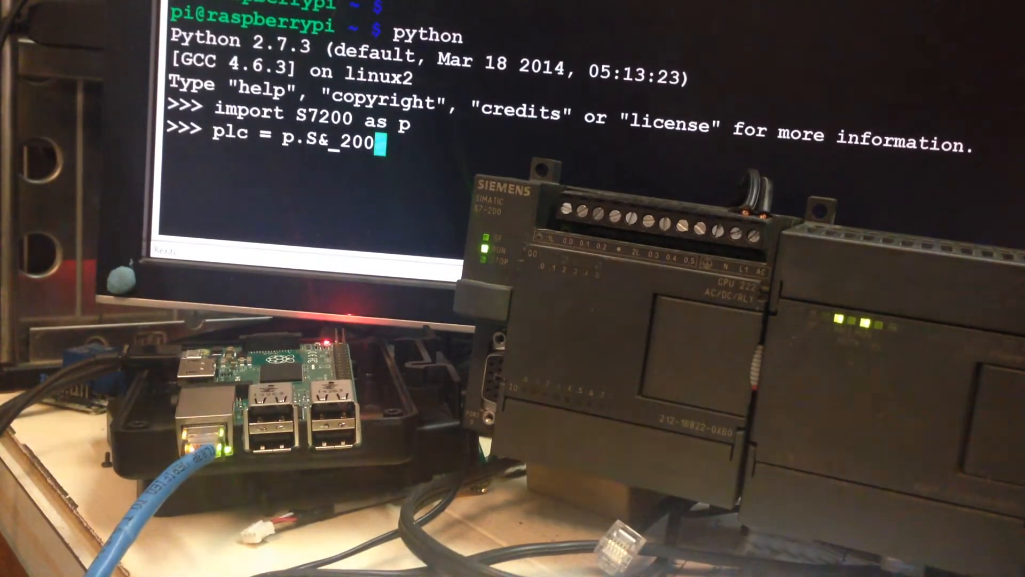
{"action": "key", "text": "BackSpace"}
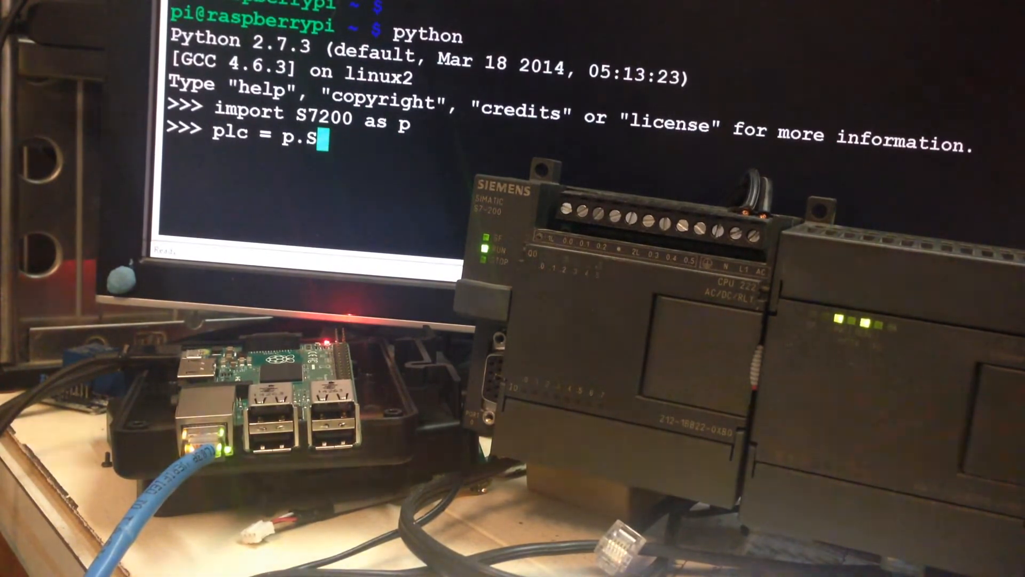
{"action": "type", "text": "7_20"}
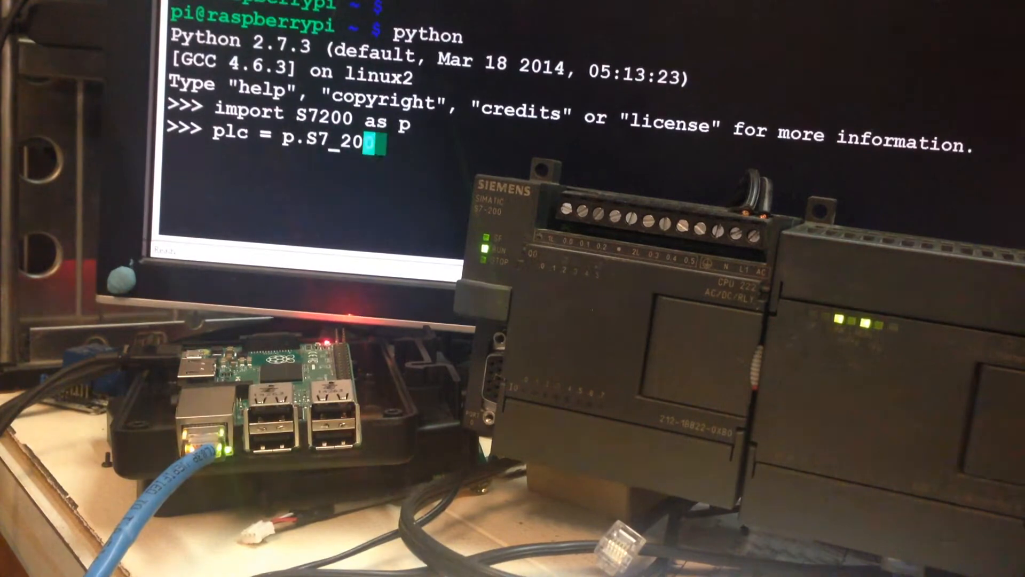
{"action": "type", "text": "0('10.10.5"}
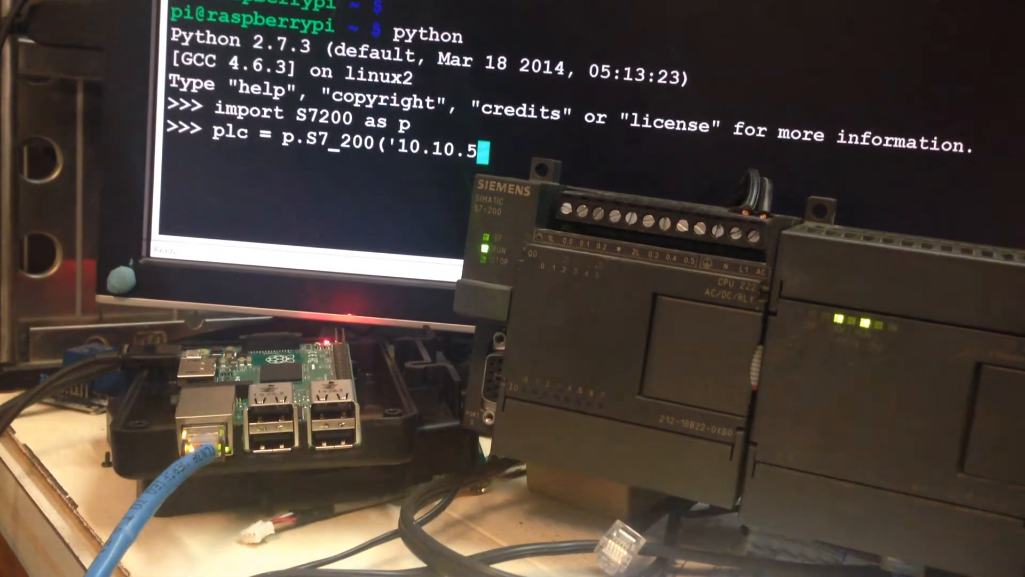
{"action": "type", "text": "5.250"}
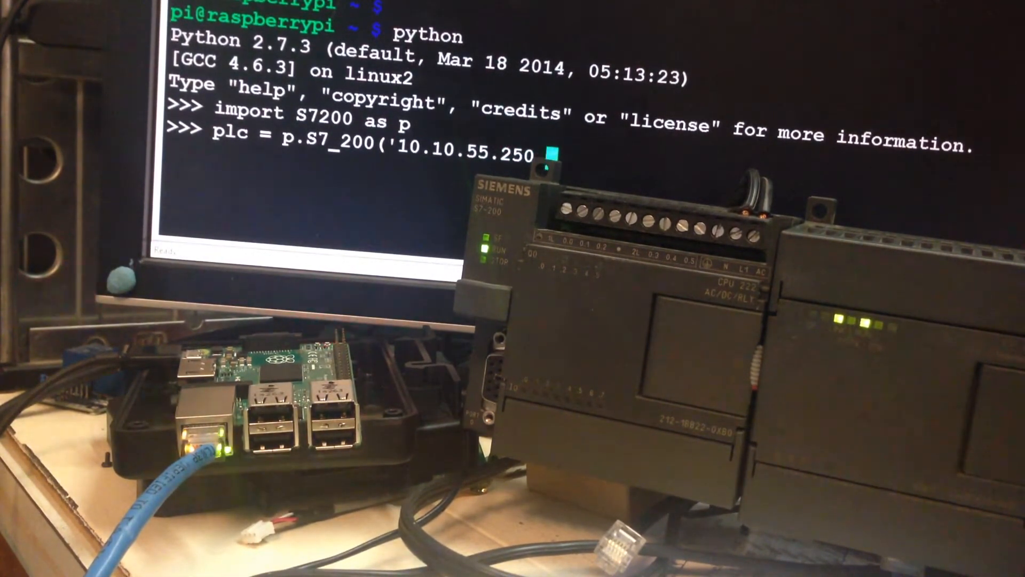